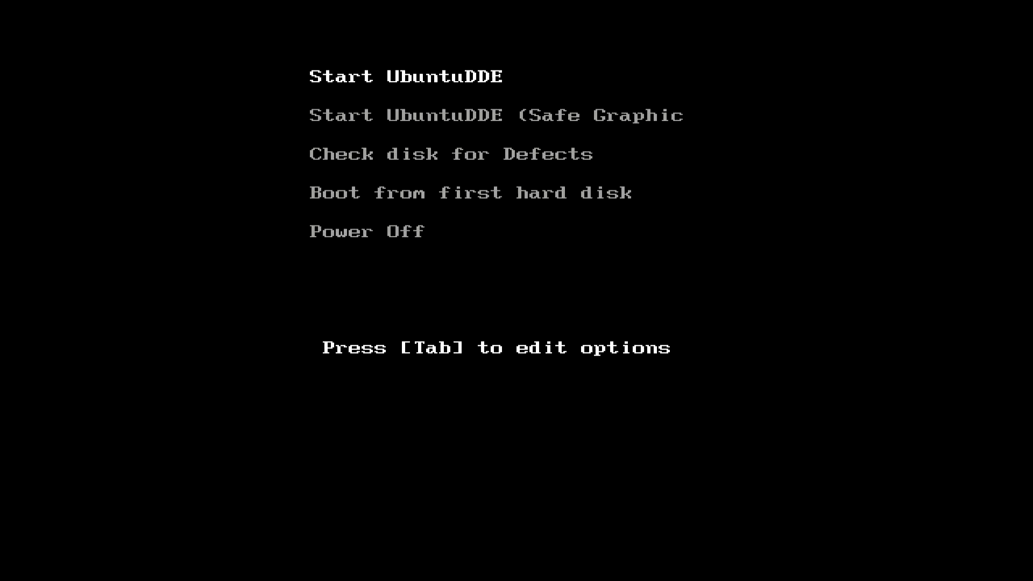
# - Boot 'Start UbuntuDDE' from the boot menu into the live desktop
pyautogui.press('Return')
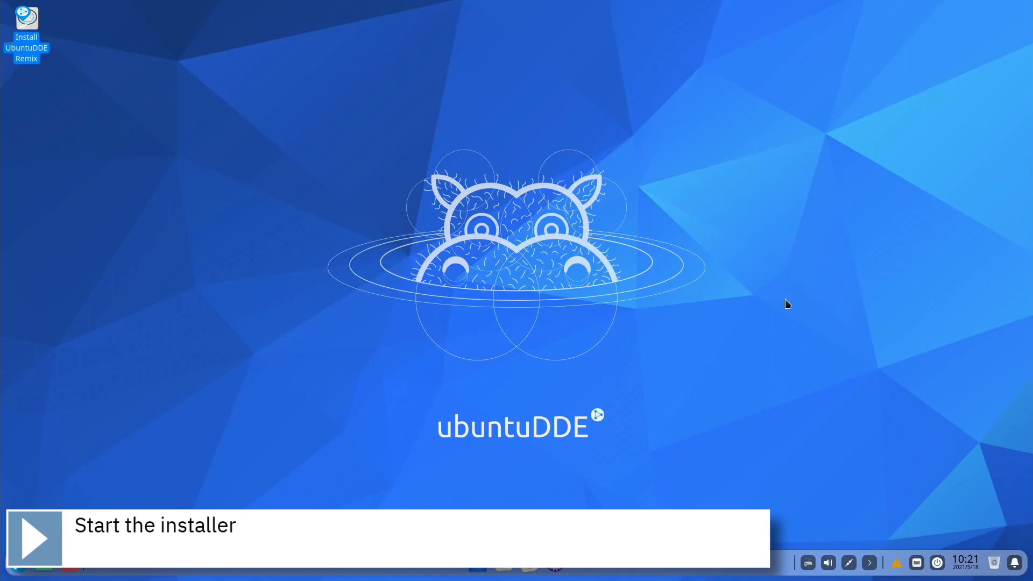
# - Launch the installer, set language to British English and time zone to Europe/London
pyautogui.doubleClick(26, 20)
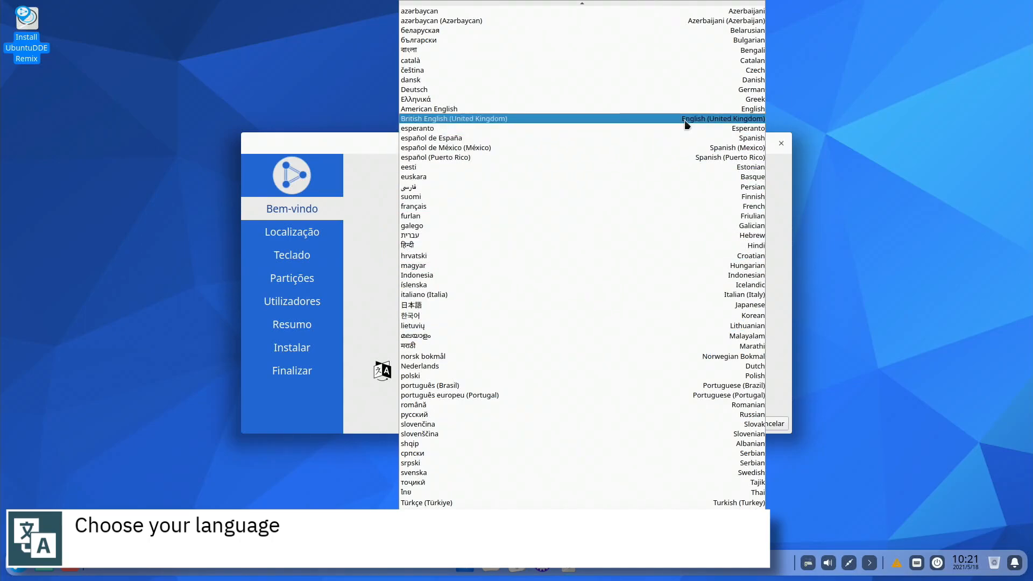
pyautogui.click(453, 119)
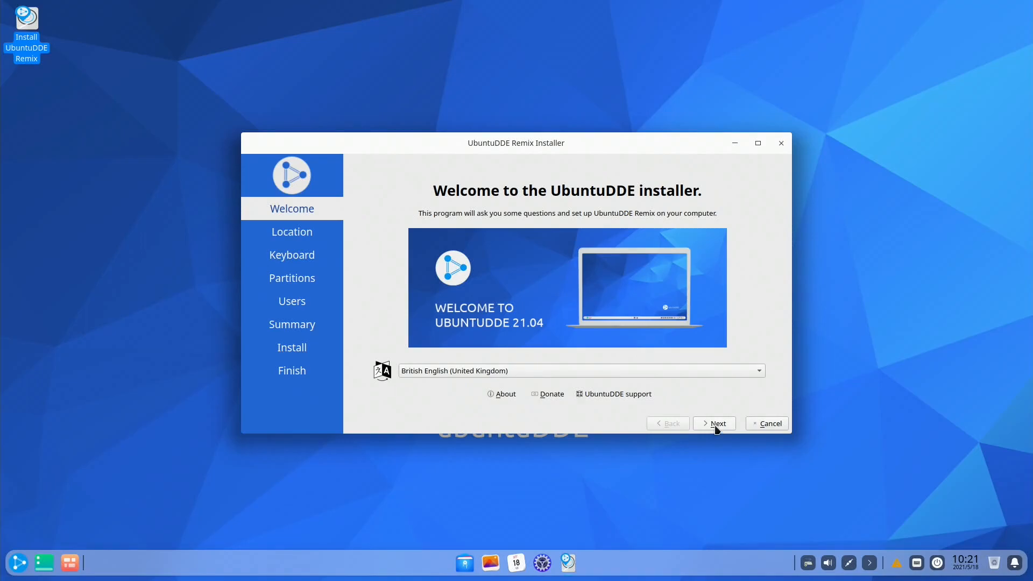
pyautogui.click(714, 422)
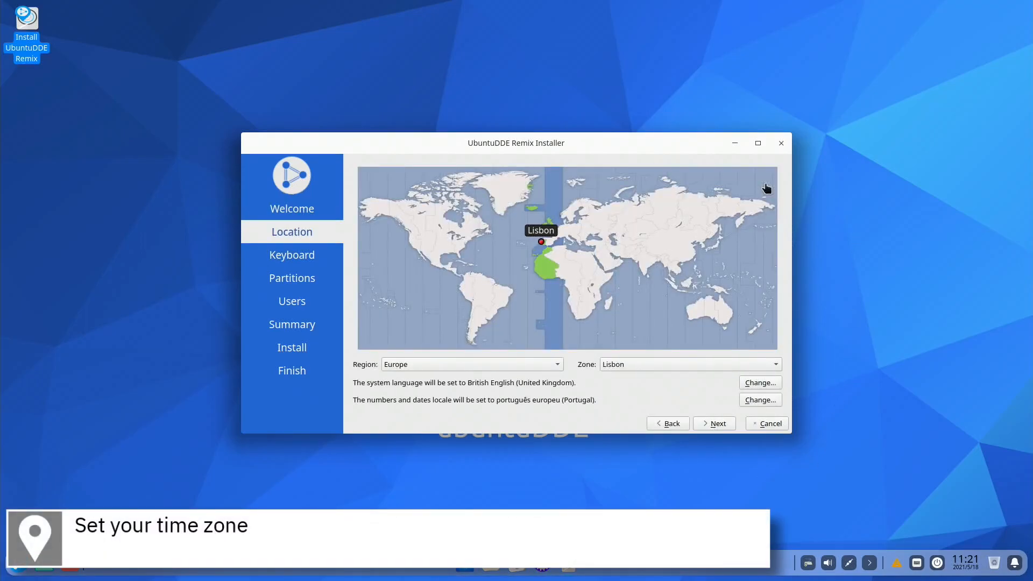
pyautogui.click(548, 228)
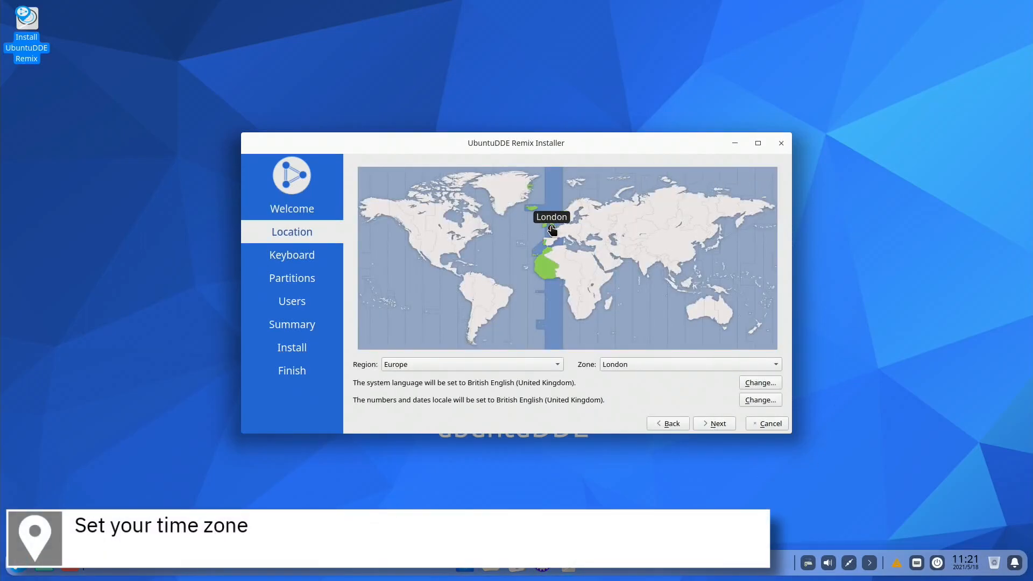
pyautogui.moveTo(815, 187)
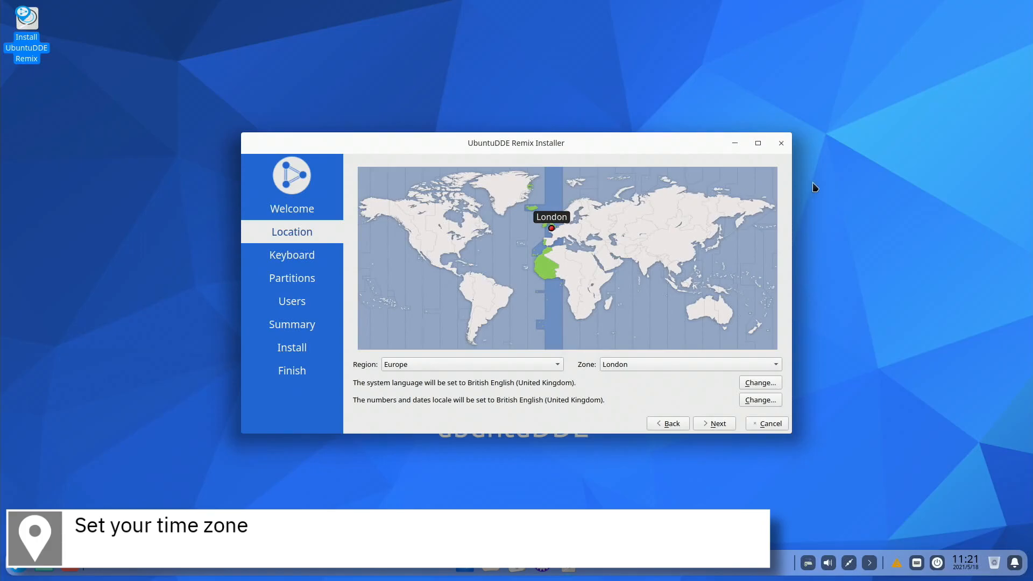
pyautogui.click(713, 423)
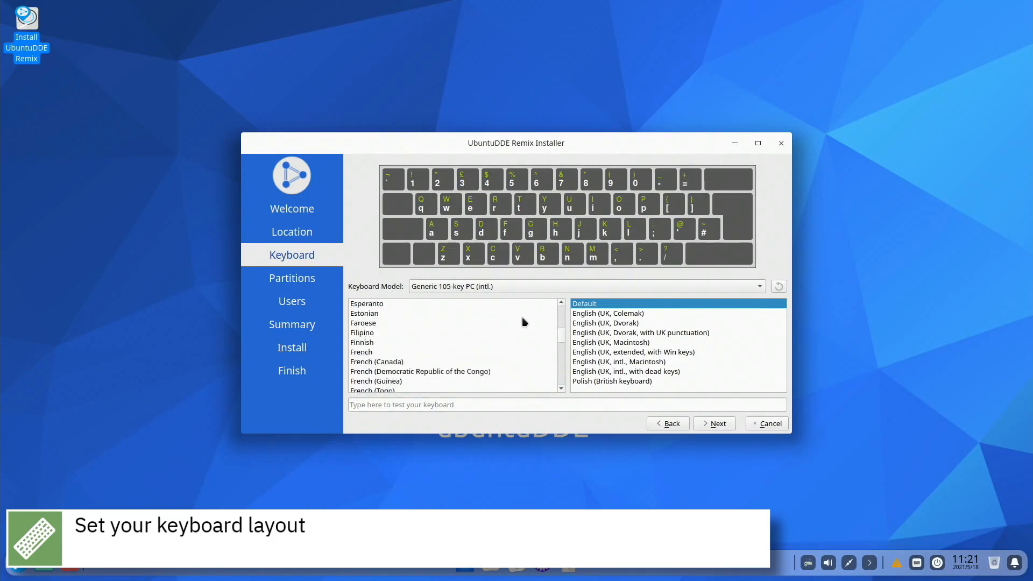
# - Choose the Portuguese (Default) keyboard layout and continue to partitioning
pyautogui.scroll(-3)
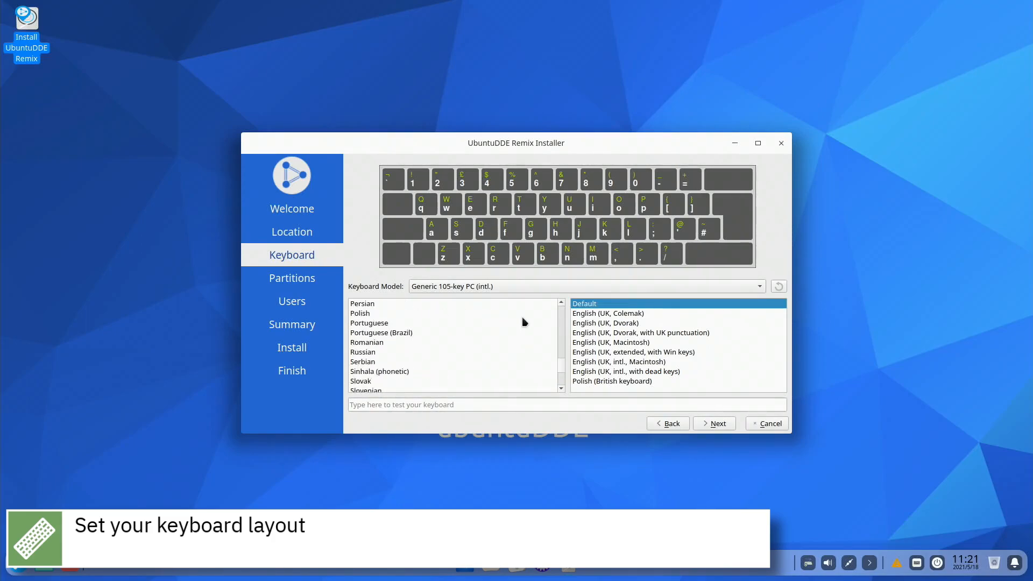
pyautogui.click(370, 323)
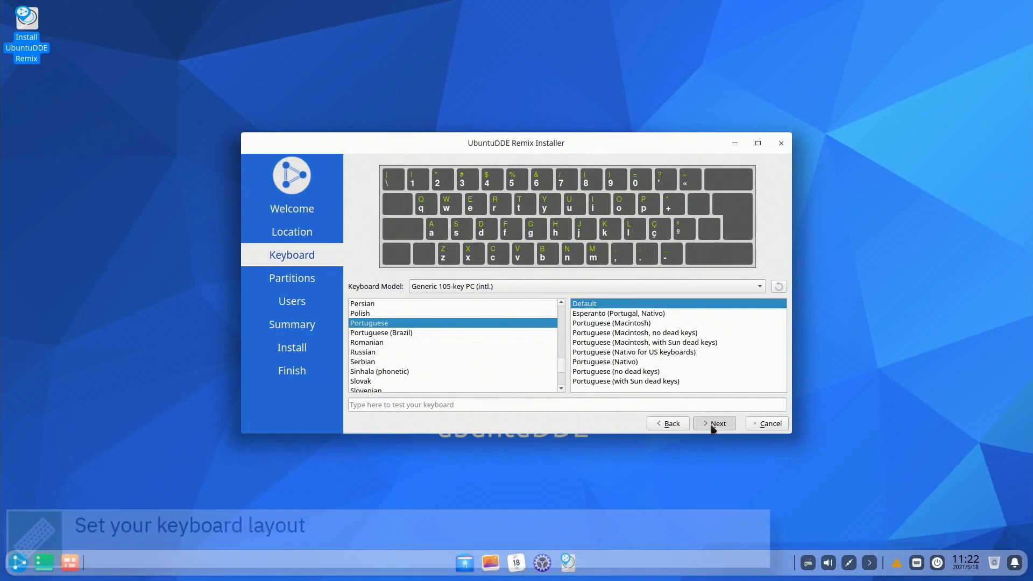
pyautogui.click(714, 423)
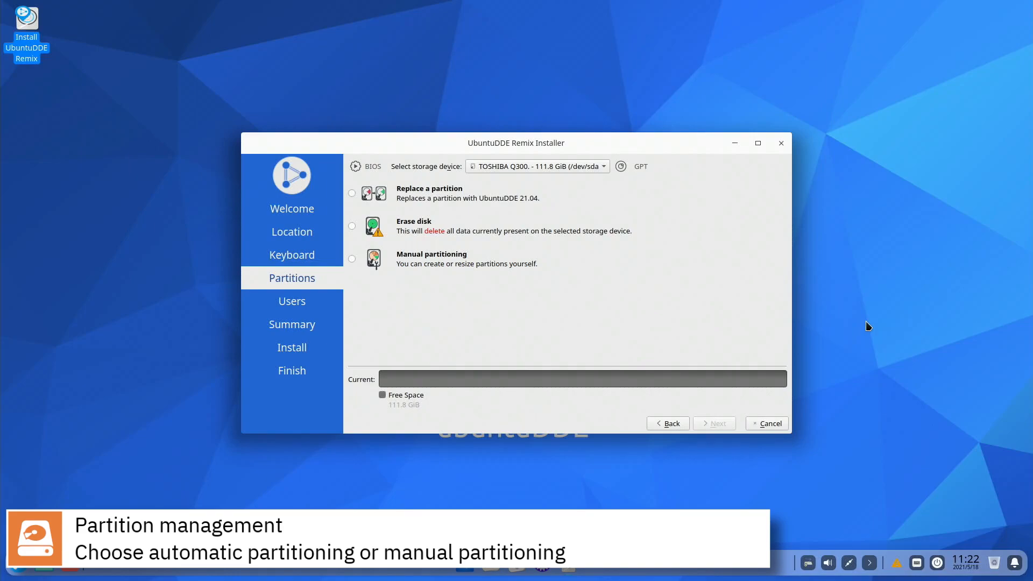
pyautogui.moveTo(381, 282)
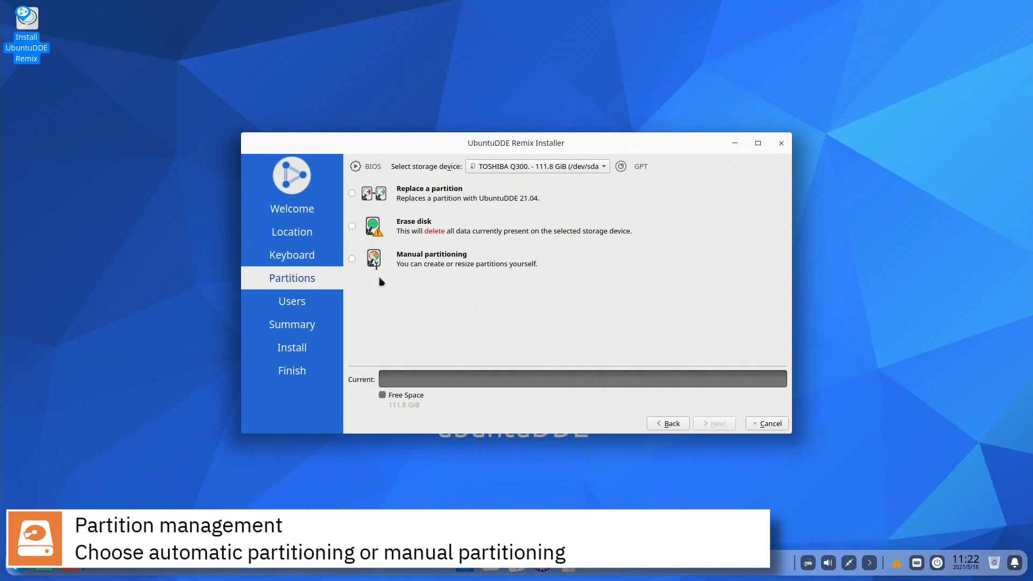
# - Choose Erase disk for the whole TOSHIBA disk and continue to the user account step
pyautogui.click(351, 226)
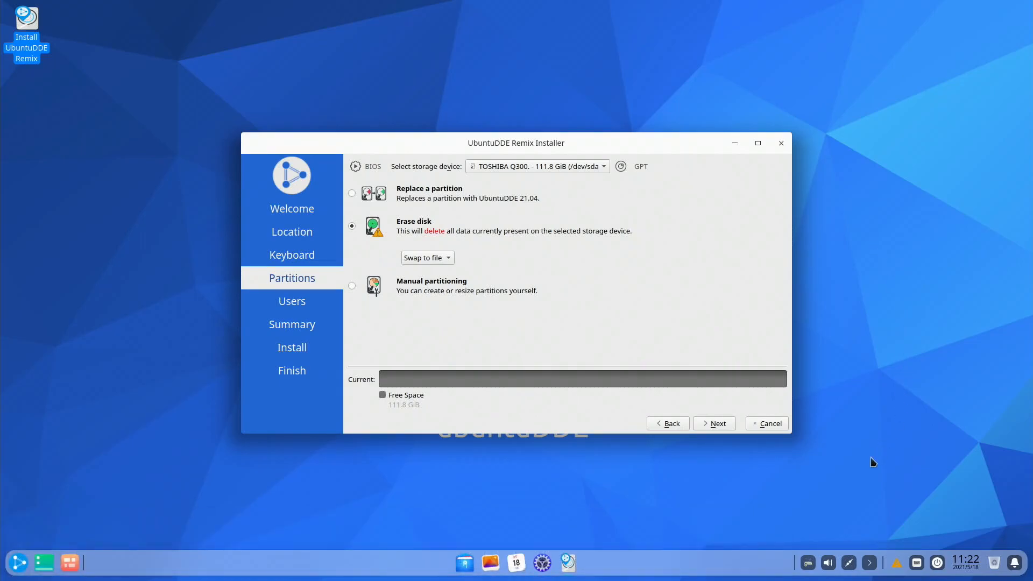
pyautogui.click(352, 225)
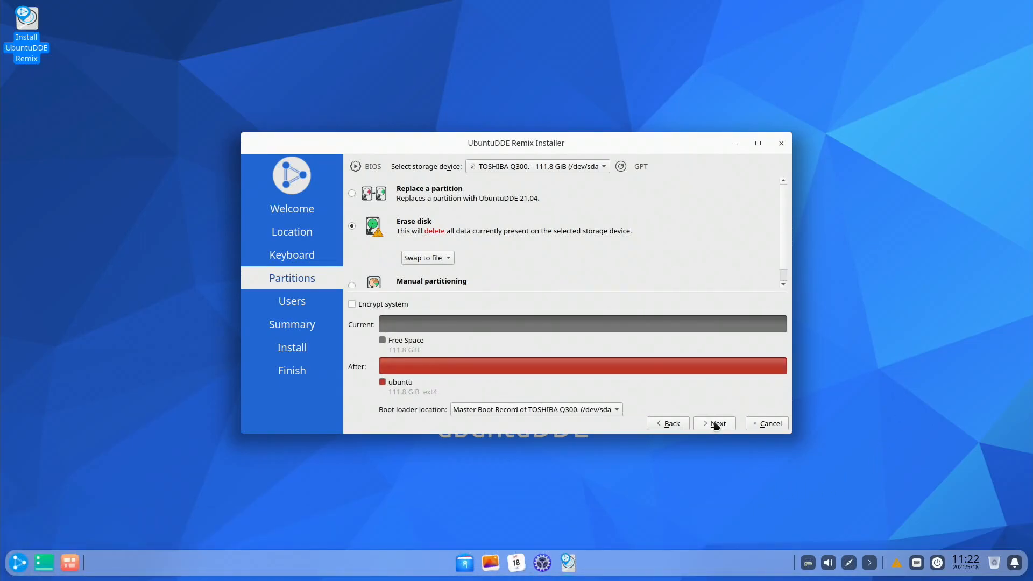
pyautogui.click(713, 423)
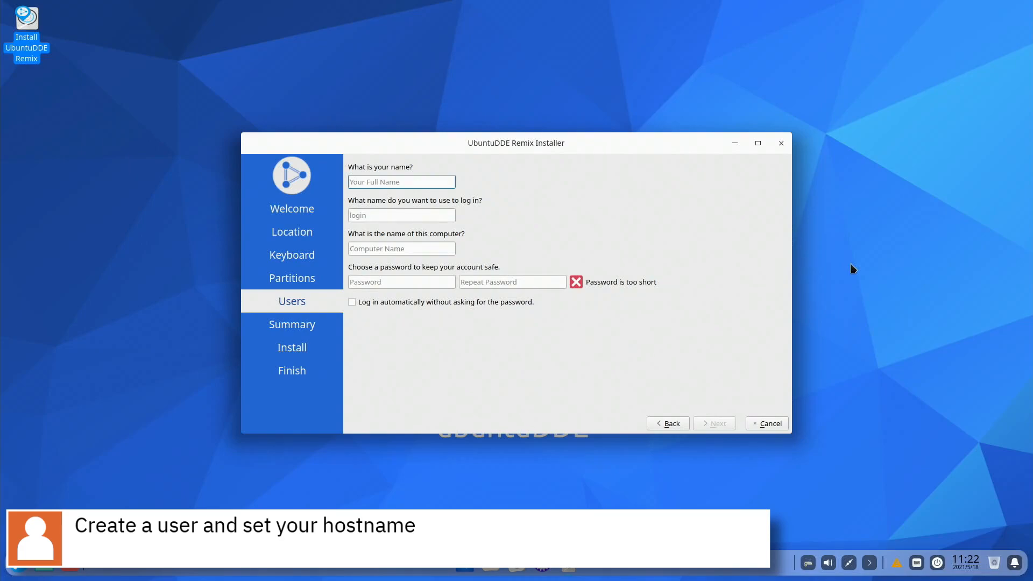
# - Create user 'ribali' with computer name Mirai and a matching password, reaching the summary
pyautogui.write('ribalinux')
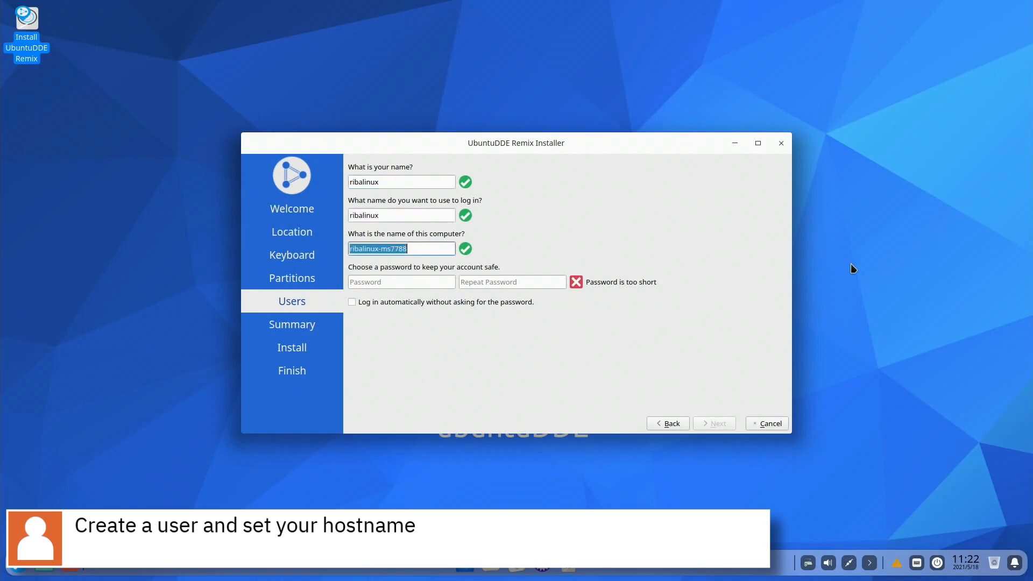
pyautogui.write('M')
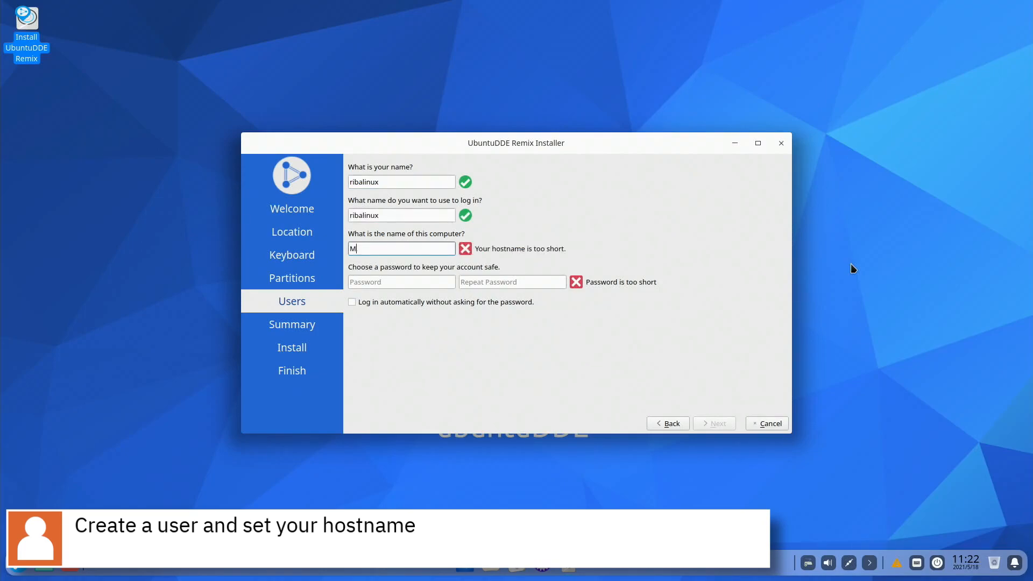
pyautogui.write('irai')
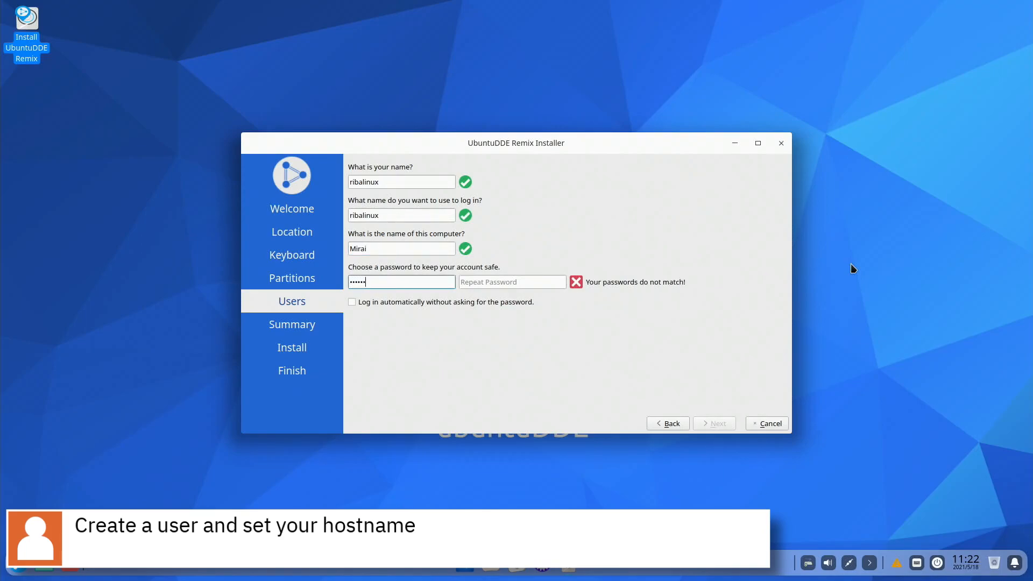
pyautogui.write('password')
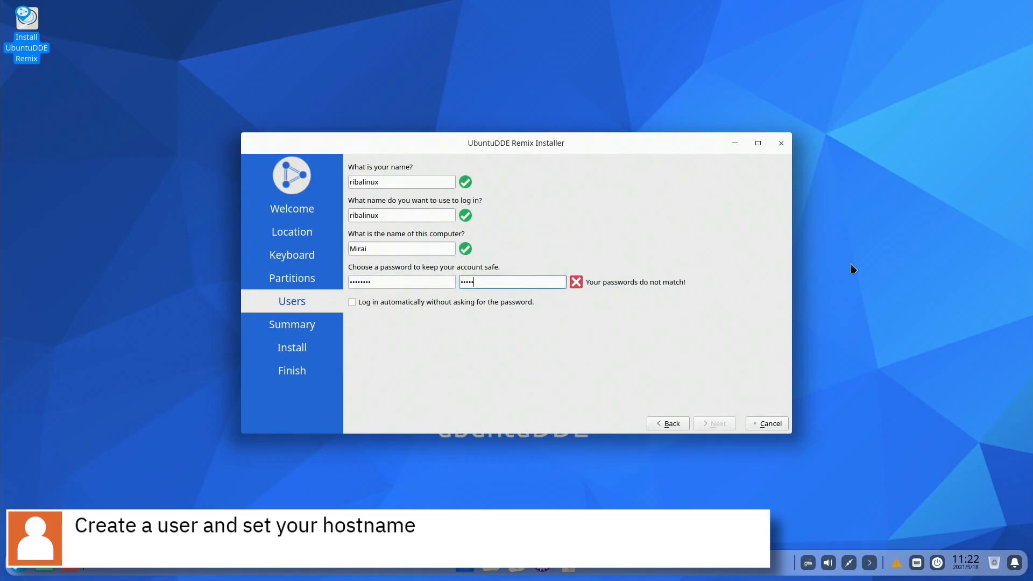
pyautogui.write('••••')
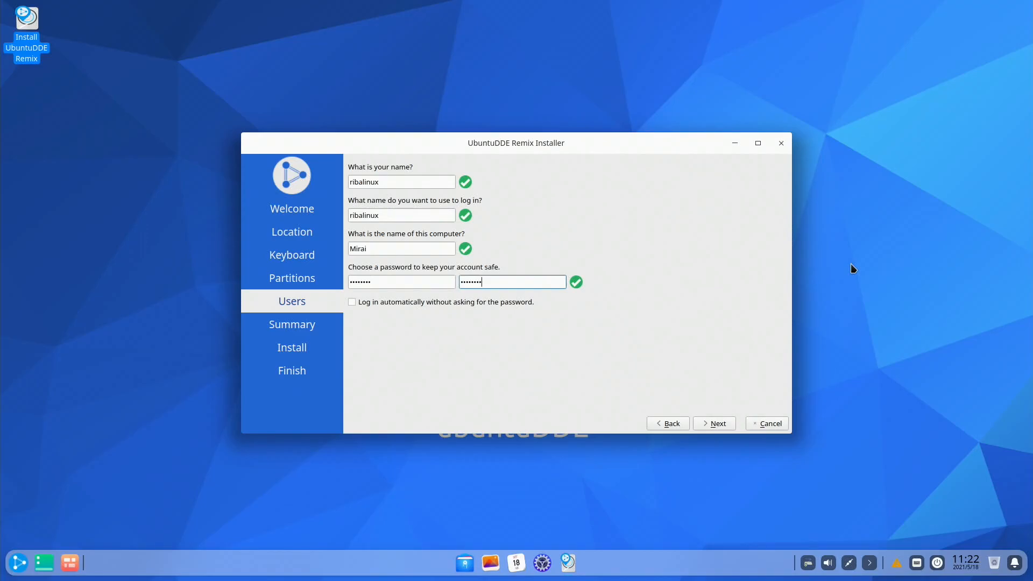
pyautogui.moveTo(715, 423)
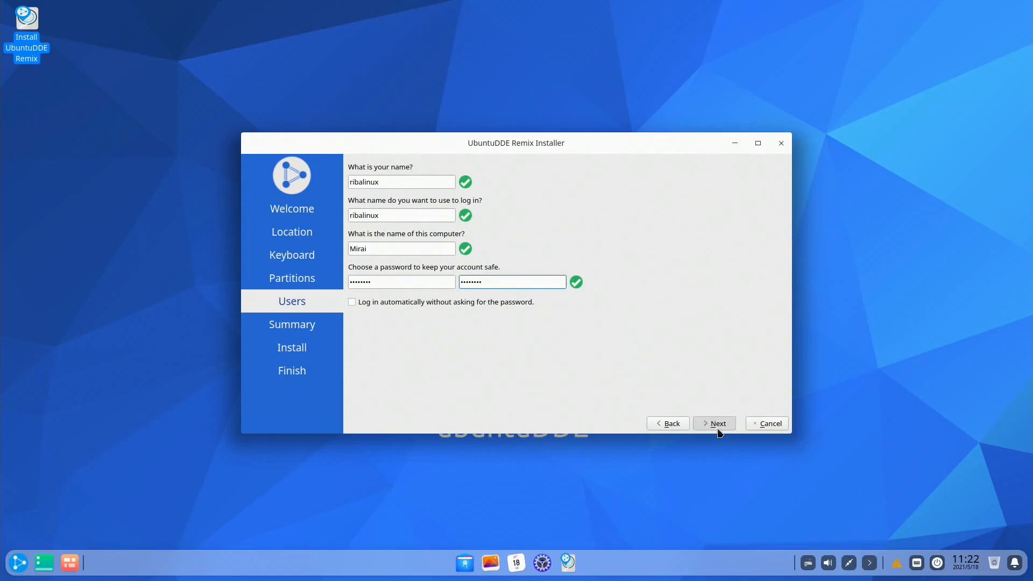
pyautogui.click(713, 422)
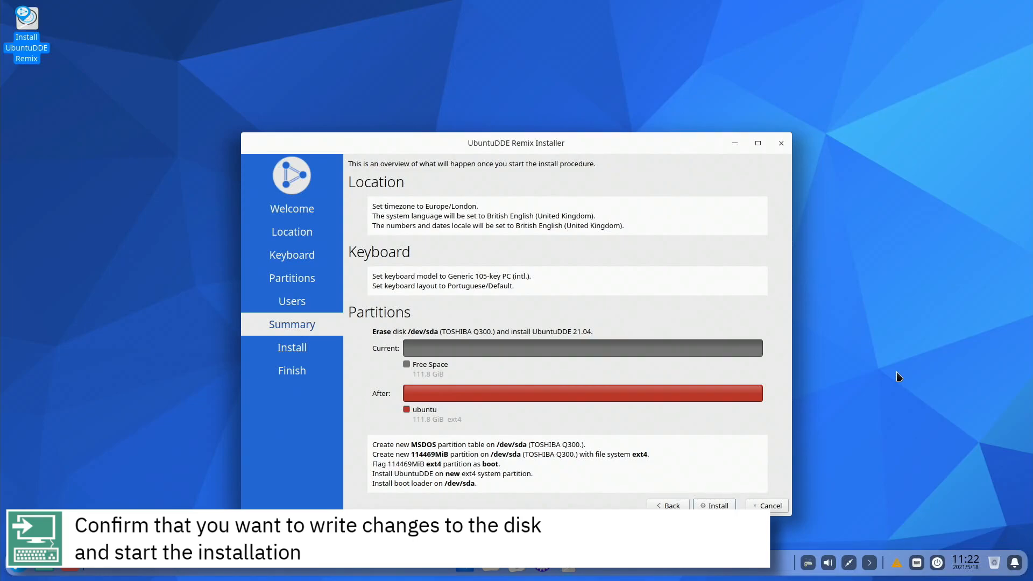
# - Start the installation and confirm writing the disk changes, with progress beginning at 0%
pyautogui.click(714, 505)
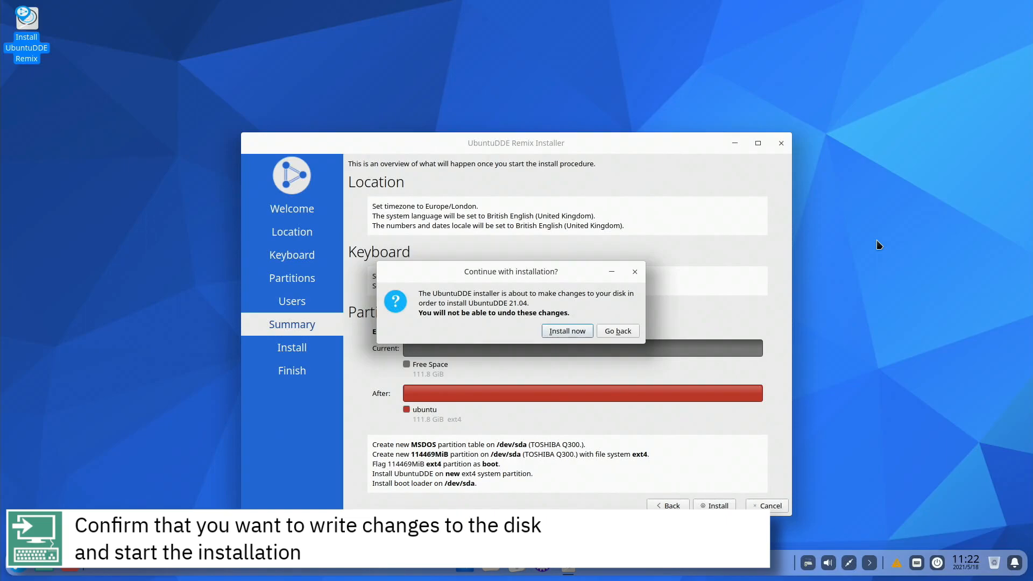
pyautogui.click(617, 331)
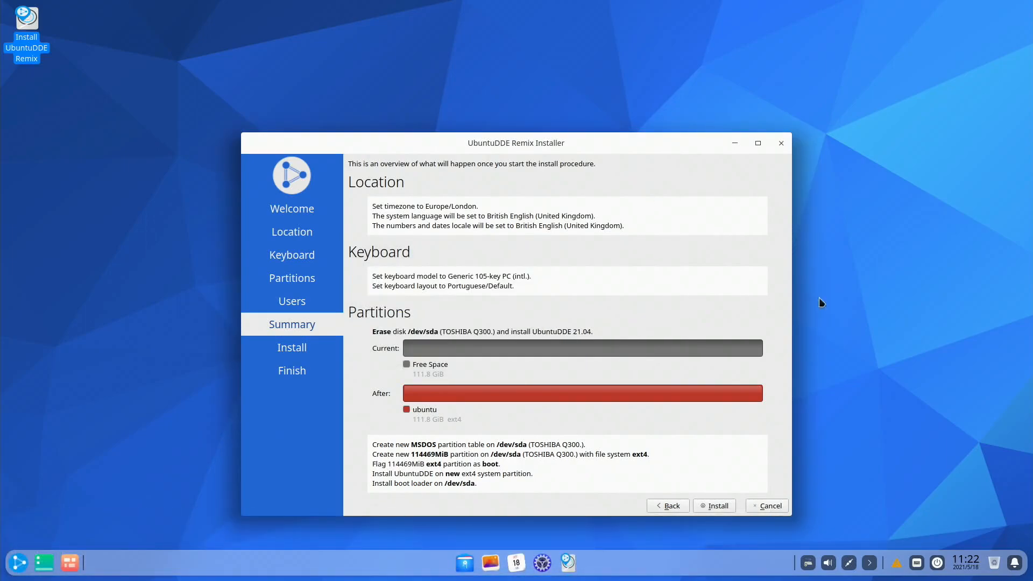
pyautogui.click(713, 505)
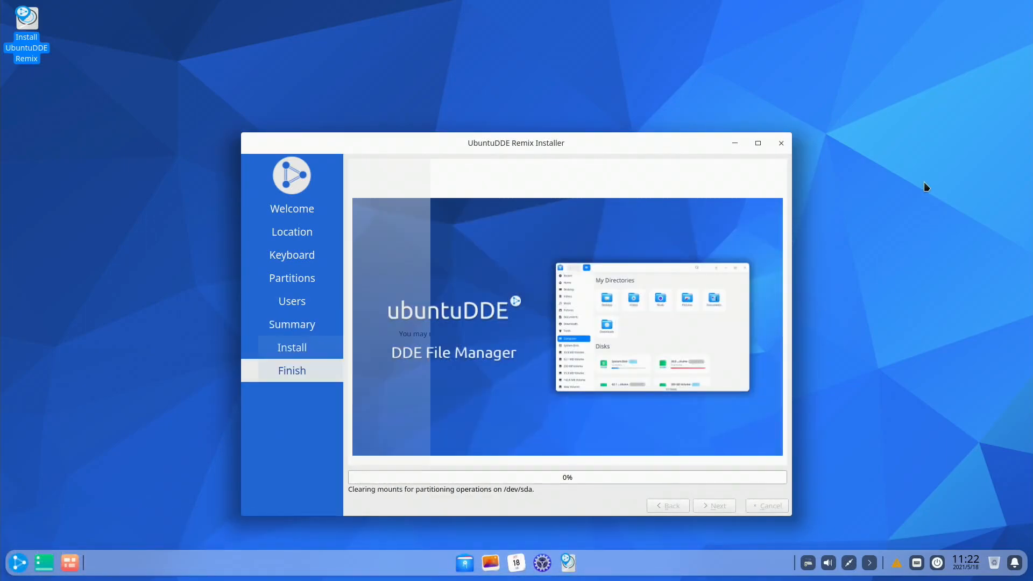